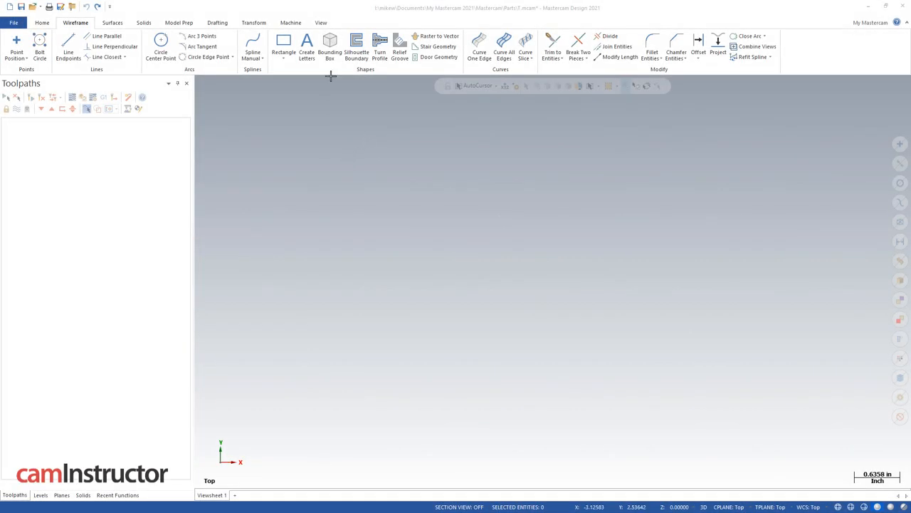
Draw five overlapping rectangles across the top view by corner points.
{"action": "left_click", "coordinate": [291, 46]}
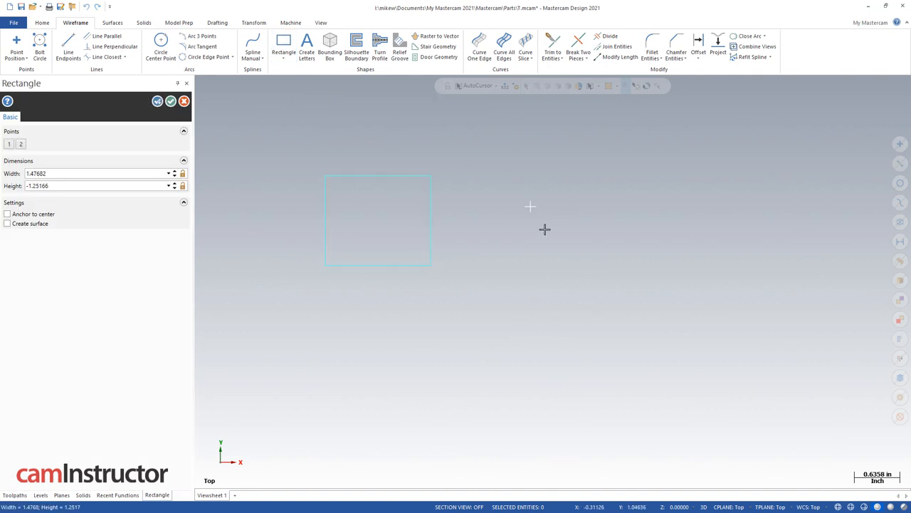
{"action": "left_click", "coordinate": [529, 206]}
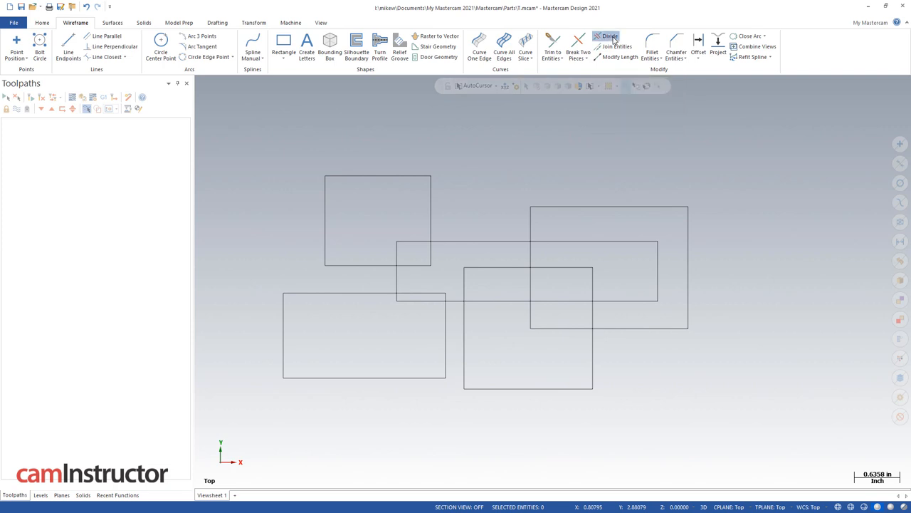
Divide away the overlapping line pieces of the upper-left rectangles, leaving open outlines.
{"action": "left_click", "coordinate": [607, 34]}
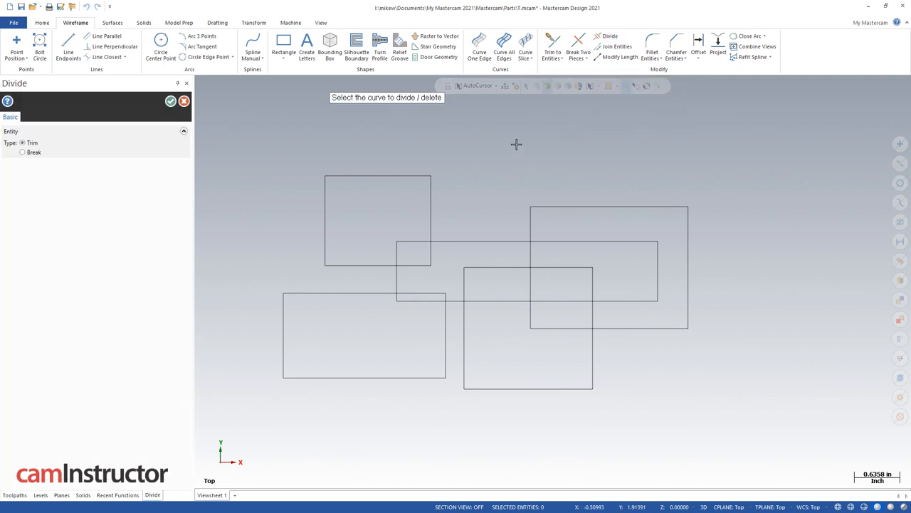
{"action": "mouse_move", "coordinate": [496, 165]}
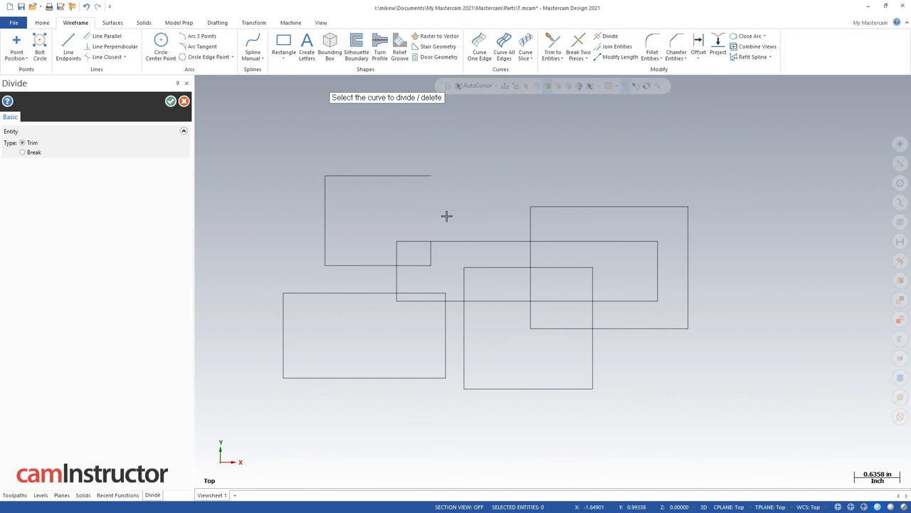
{"action": "mouse_move", "coordinate": [441, 179]}
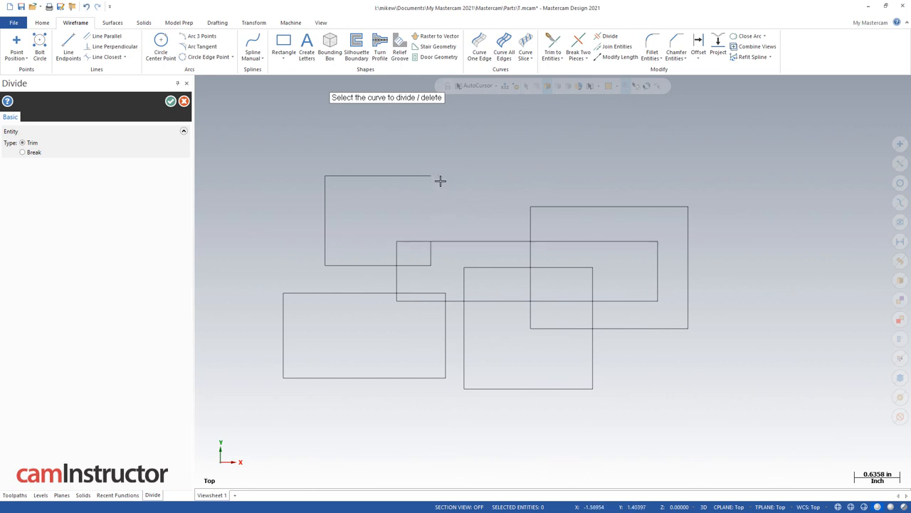
{"action": "mouse_move", "coordinate": [497, 160]}
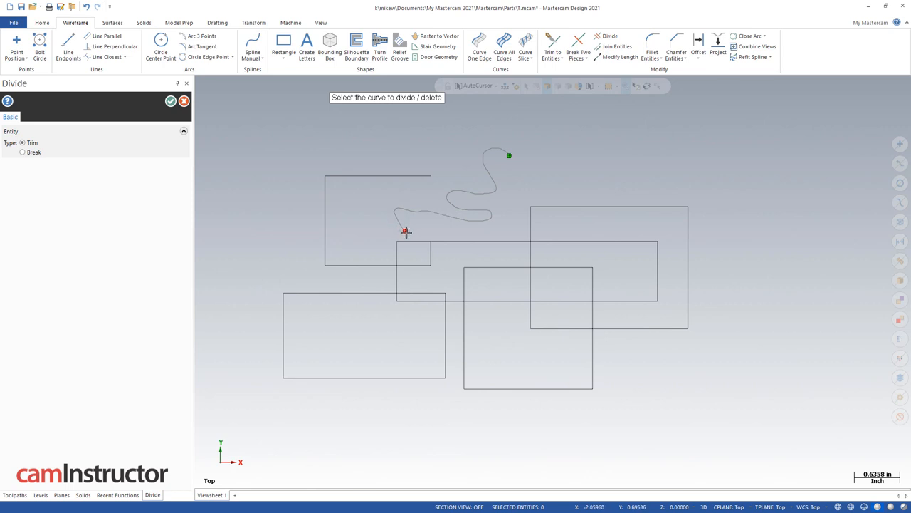
{"action": "mouse_move", "coordinate": [430, 251]}
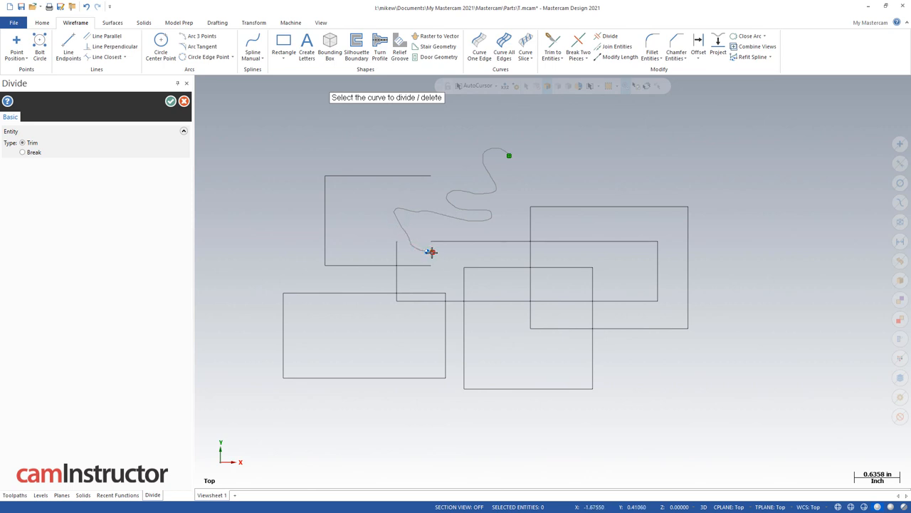
{"action": "left_click", "coordinate": [432, 251]}
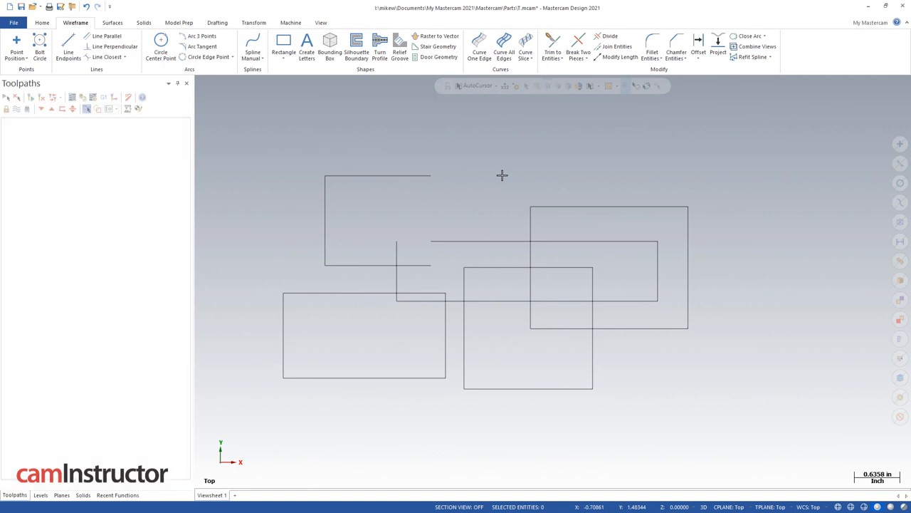
{"action": "mouse_move", "coordinate": [501, 174]}
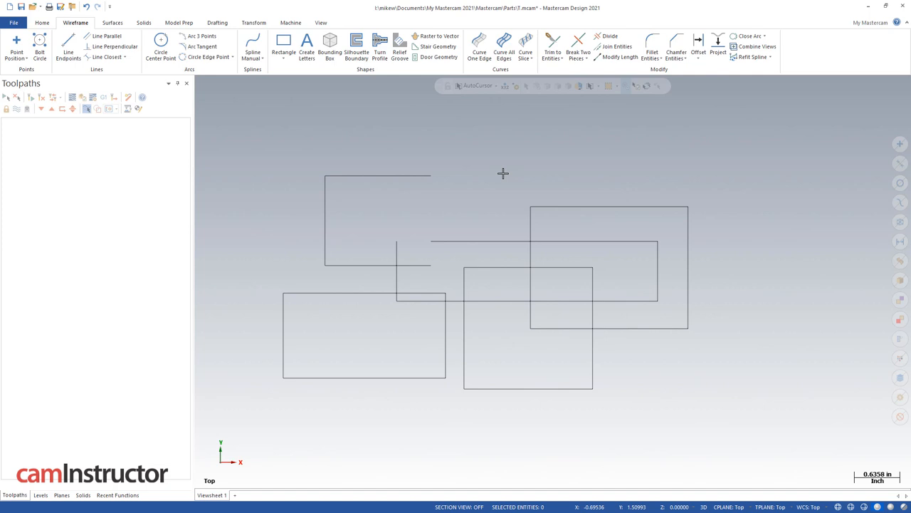
{"action": "mouse_move", "coordinate": [552, 180]}
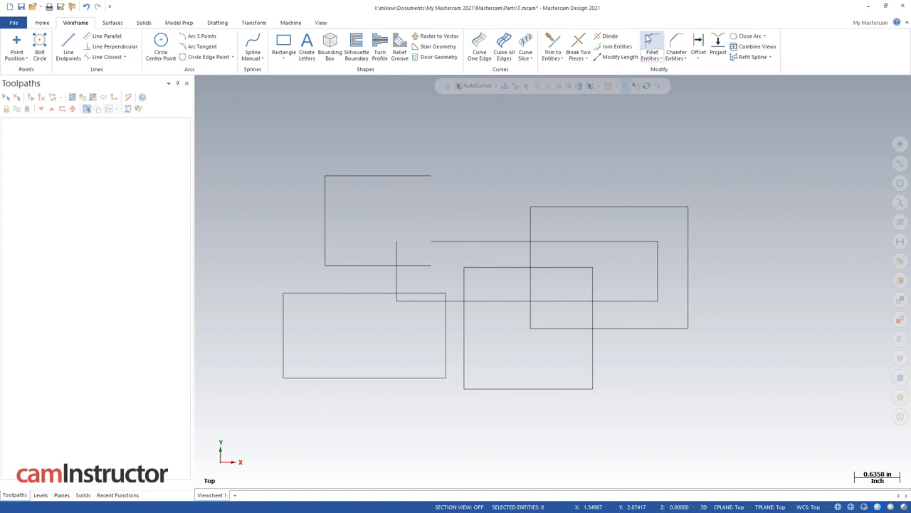
Fillet the right-hand rectangles' corners at radius 0.25 with trimming, merging them into one outline.
{"action": "left_click", "coordinate": [649, 47]}
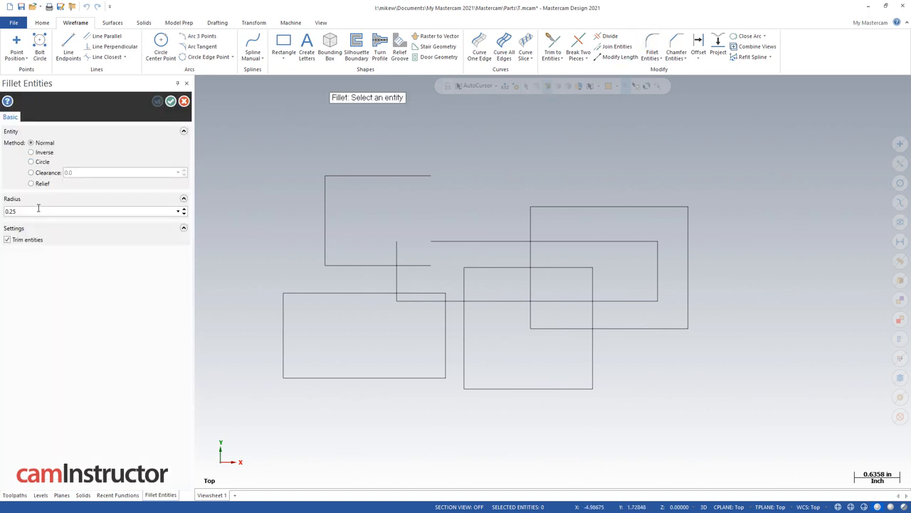
{"action": "mouse_move", "coordinate": [629, 131]}
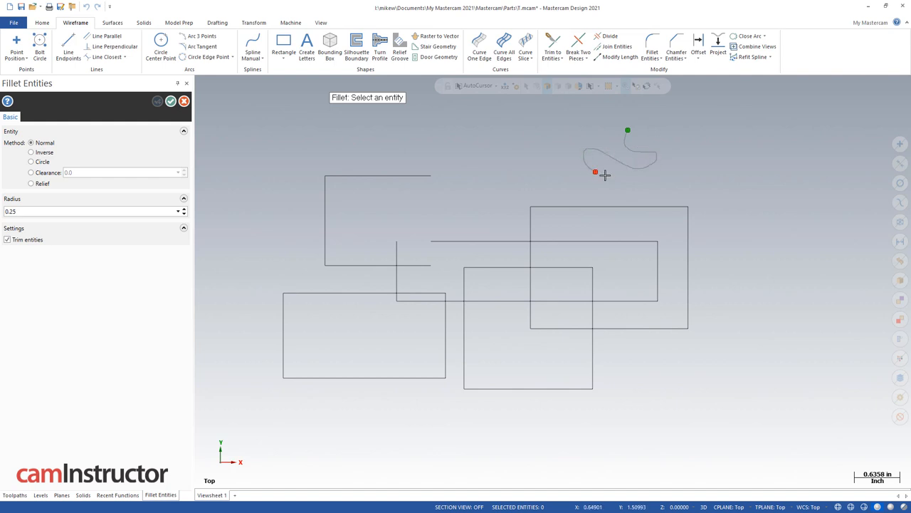
{"action": "left_click", "coordinate": [604, 175]}
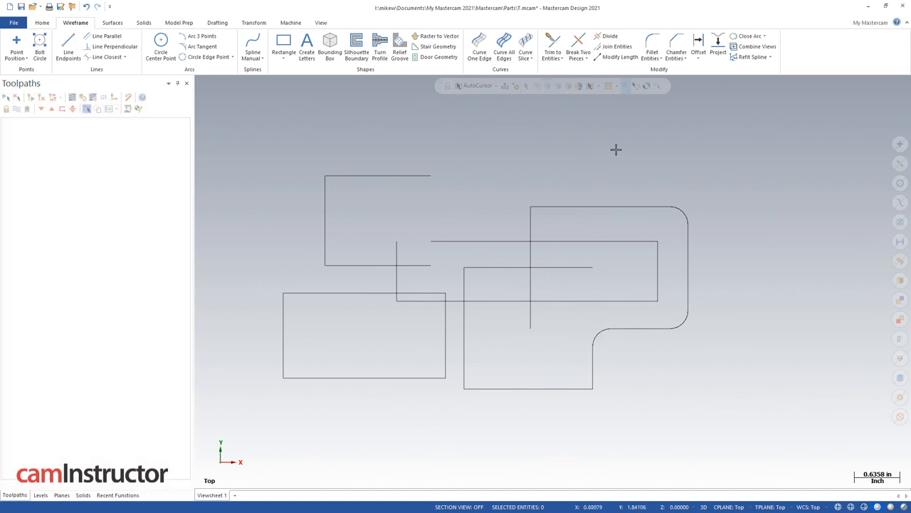
{"action": "mouse_move", "coordinate": [682, 59]}
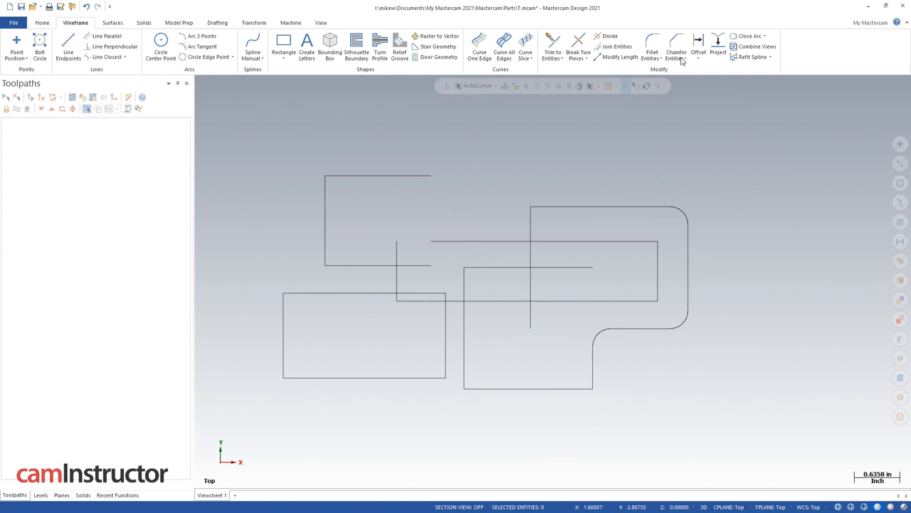
Chamfer the upper-left outline's corners with 1 Distance 0.25 bevels.
{"action": "left_click", "coordinate": [678, 46]}
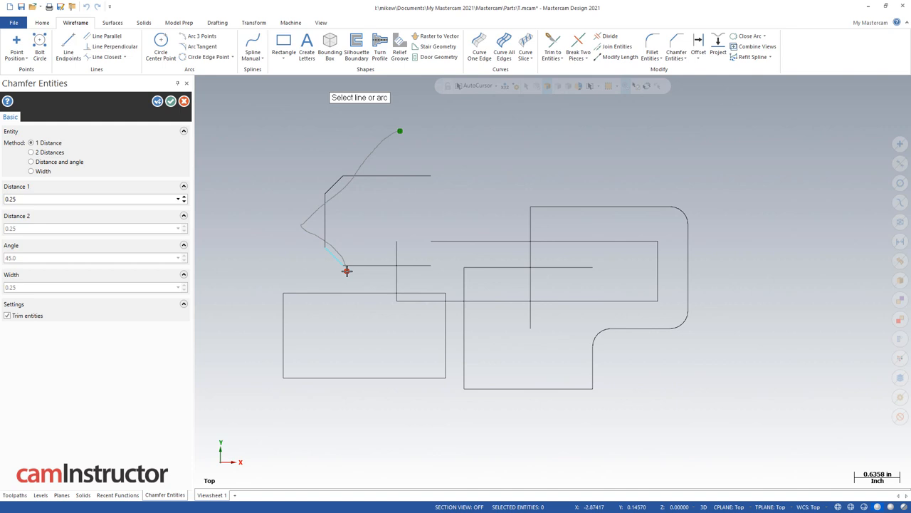
{"action": "mouse_move", "coordinate": [403, 280]}
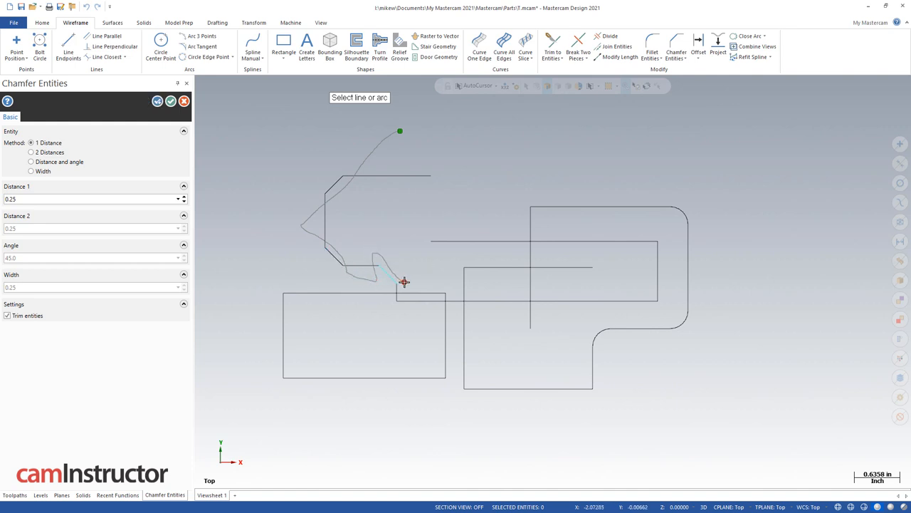
{"action": "left_click", "coordinate": [171, 101]}
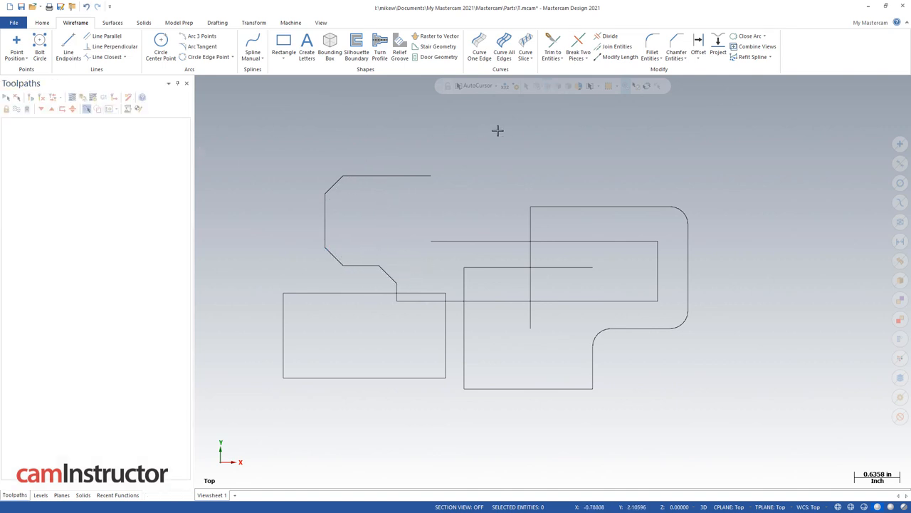
{"action": "mouse_move", "coordinate": [644, 168]}
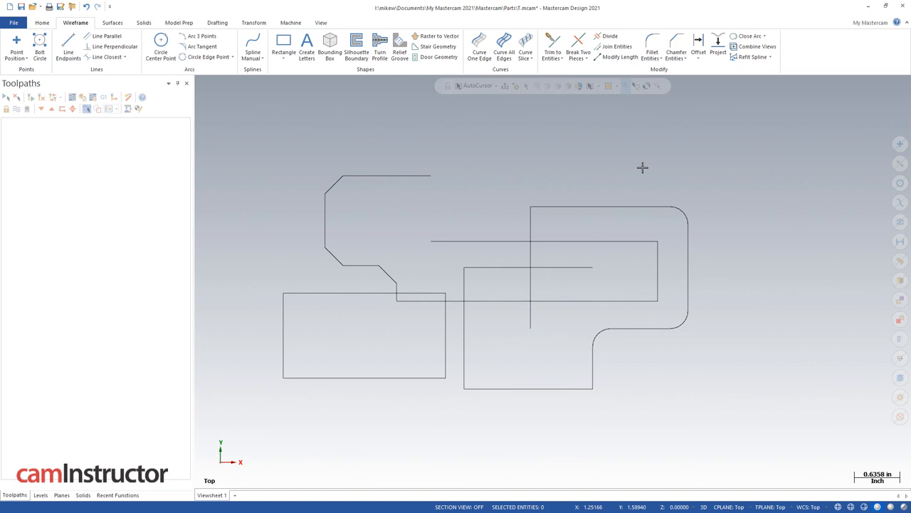
{"action": "mouse_move", "coordinate": [627, 156]}
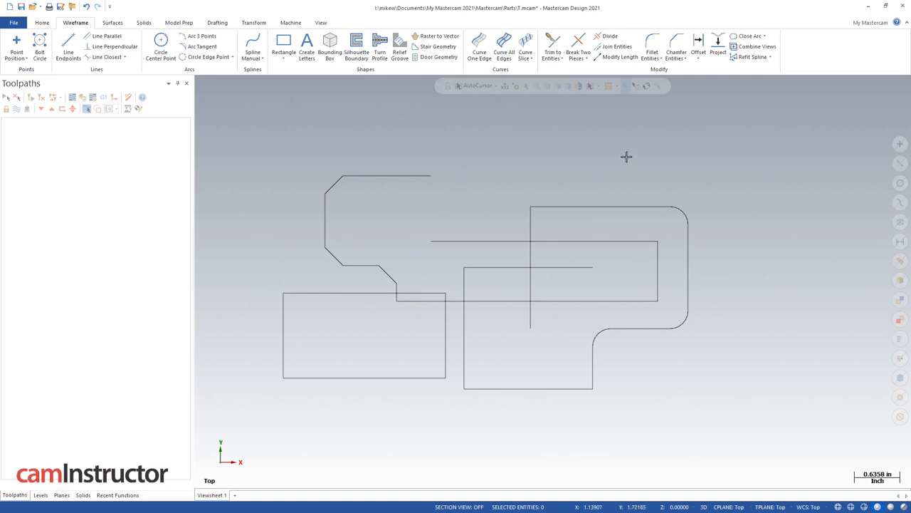
{"action": "left_click", "coordinate": [556, 44]}
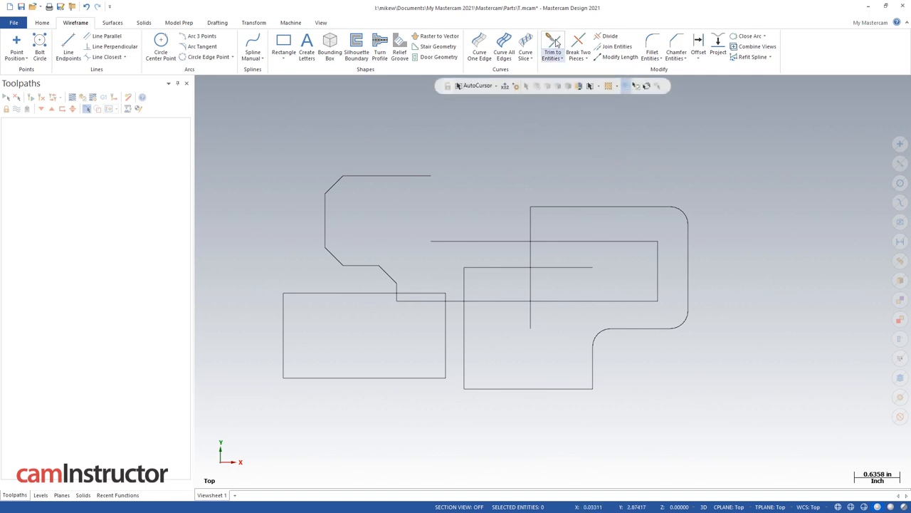
{"action": "left_click", "coordinate": [555, 41]}
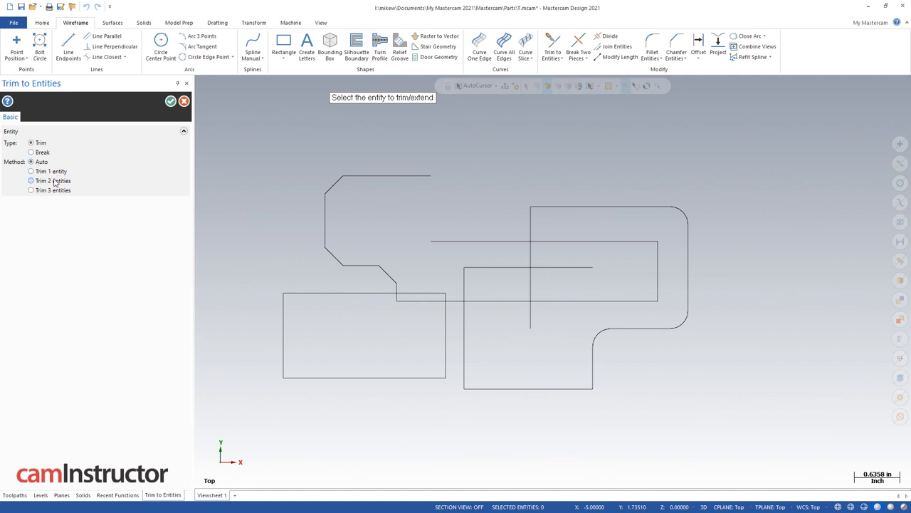
{"action": "mouse_move", "coordinate": [60, 191]}
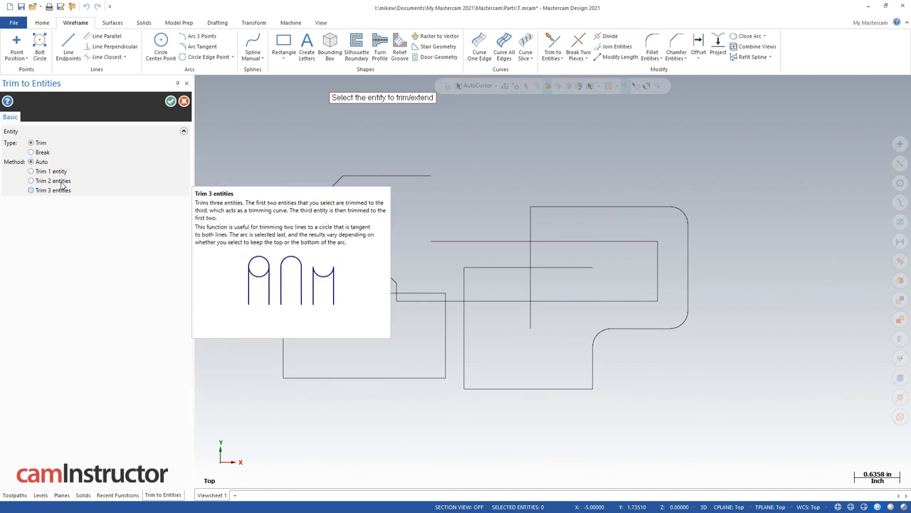
{"action": "mouse_move", "coordinate": [42, 165]}
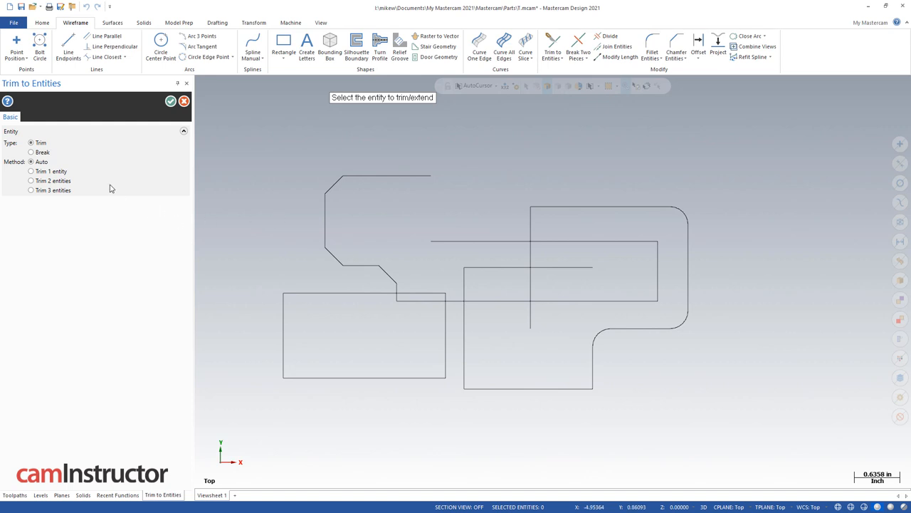
{"action": "mouse_move", "coordinate": [447, 167]}
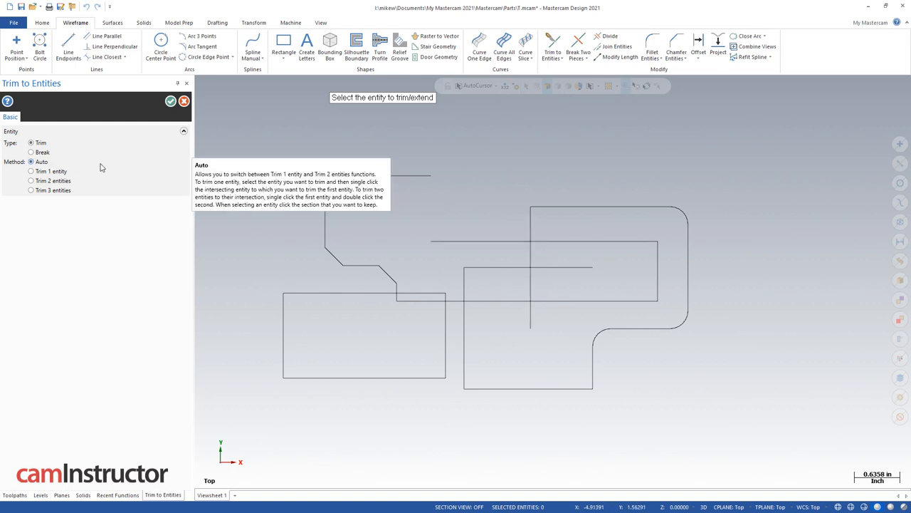
{"action": "left_click", "coordinate": [490, 242]}
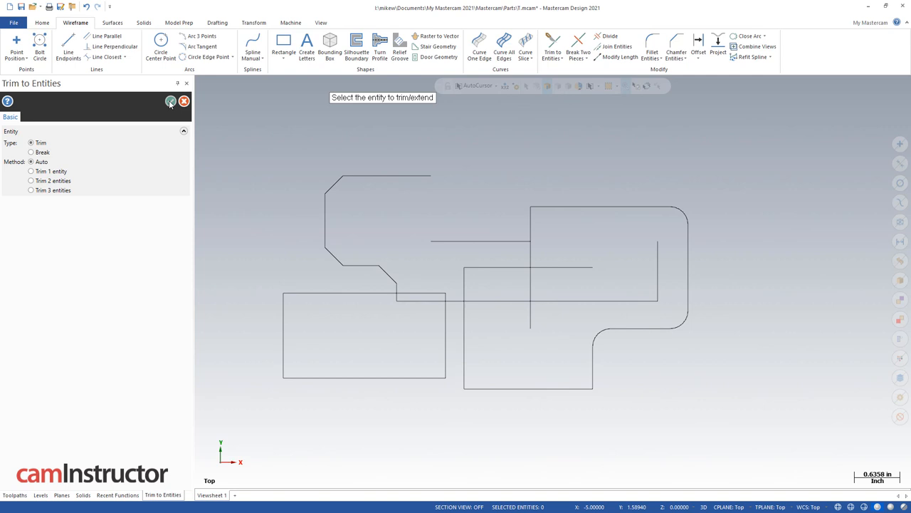
{"action": "left_click", "coordinate": [171, 101]}
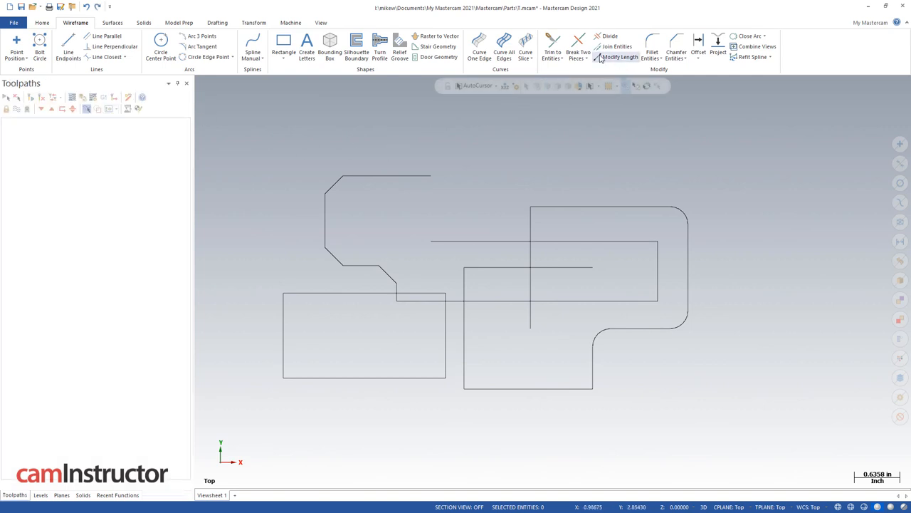
{"action": "left_click", "coordinate": [555, 47]}
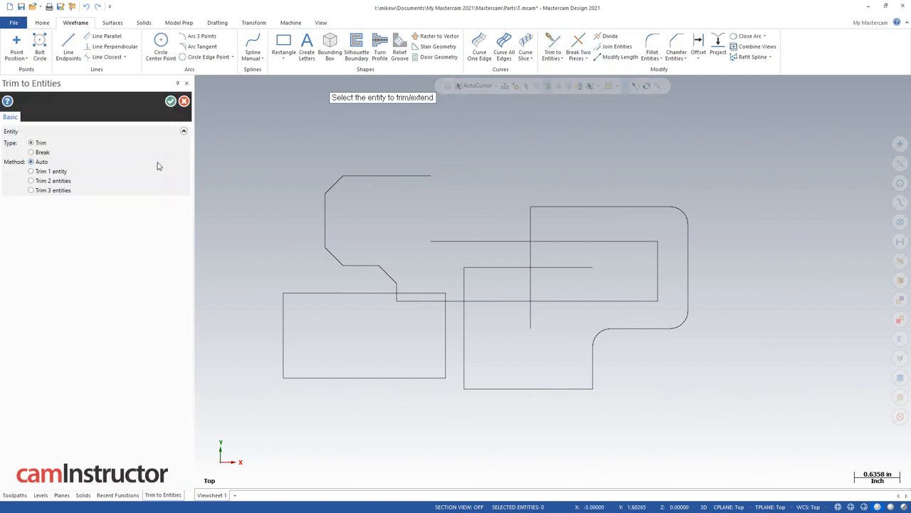
{"action": "left_click", "coordinate": [487, 236]}
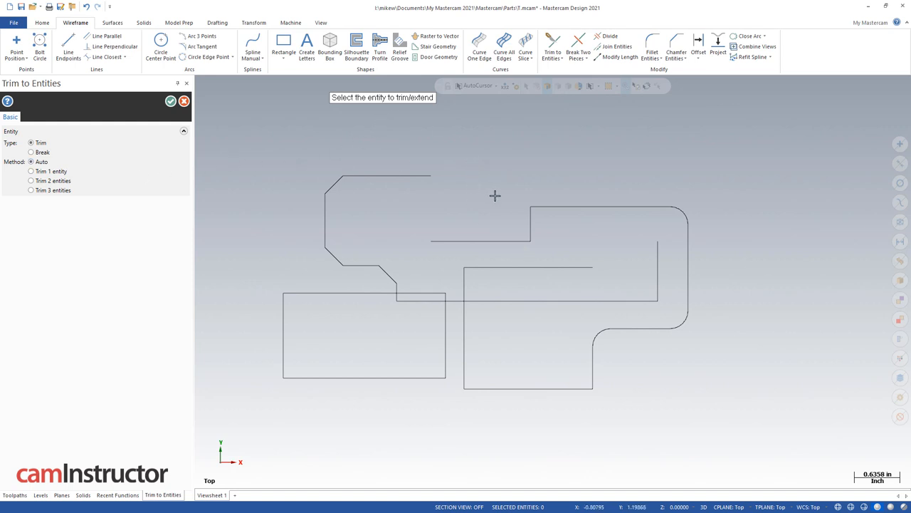
{"action": "mouse_move", "coordinate": [494, 196]}
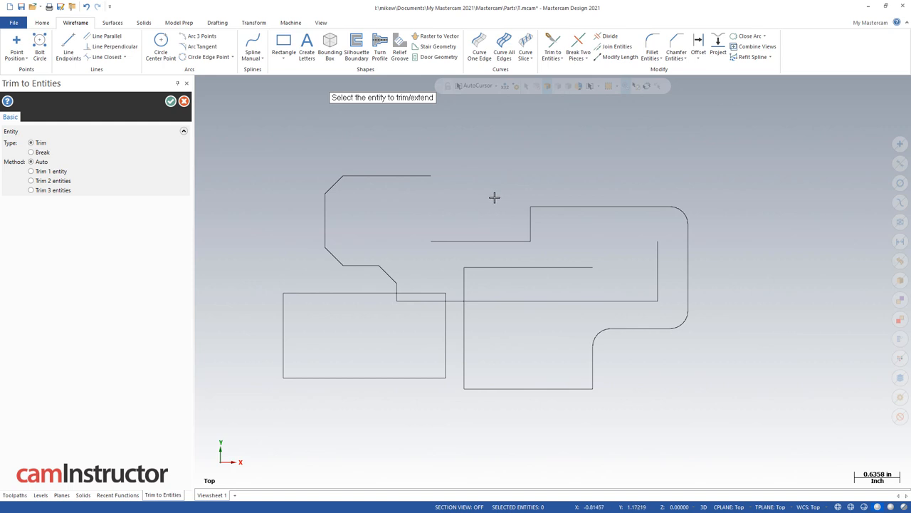
{"action": "mouse_move", "coordinate": [457, 185]}
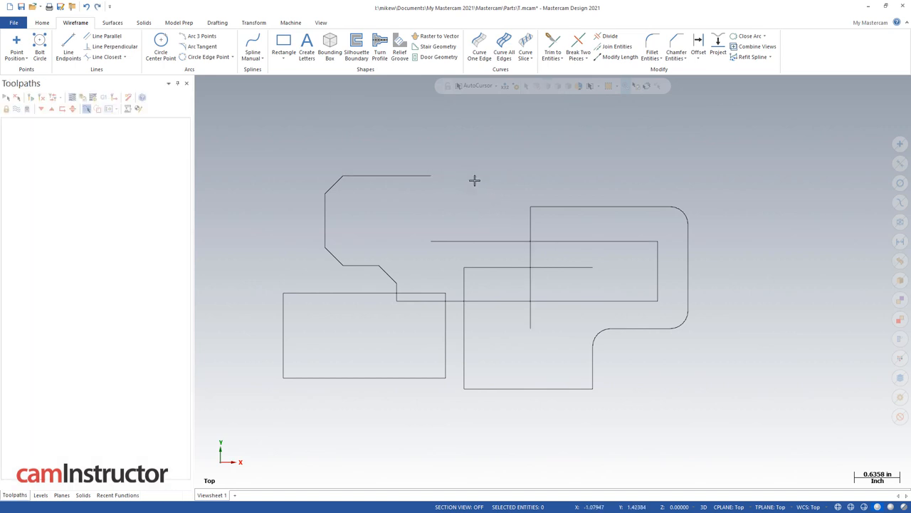
{"action": "left_click", "coordinate": [556, 42]}
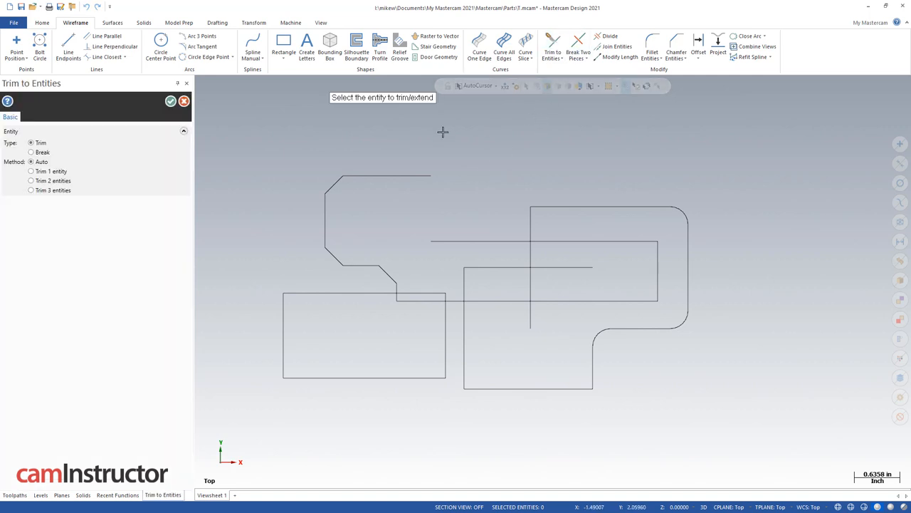
{"action": "mouse_move", "coordinate": [421, 128]}
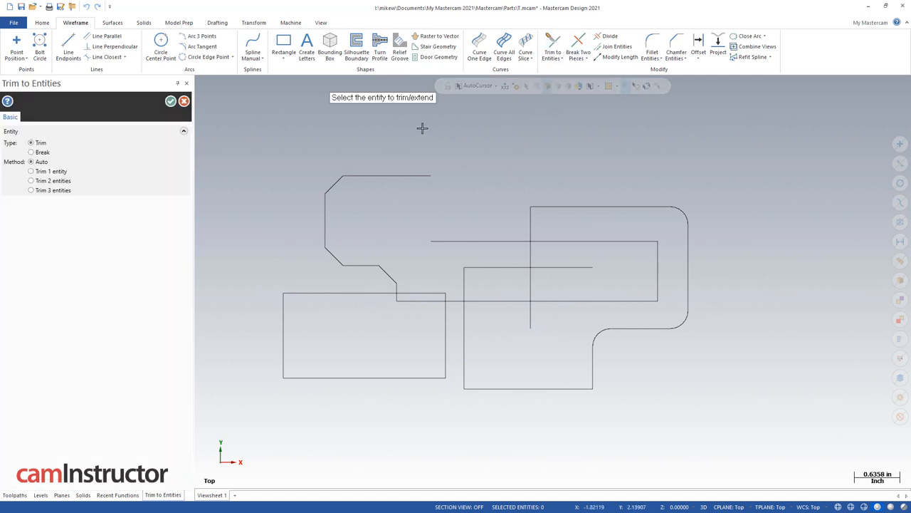
{"action": "mouse_move", "coordinate": [225, 176]}
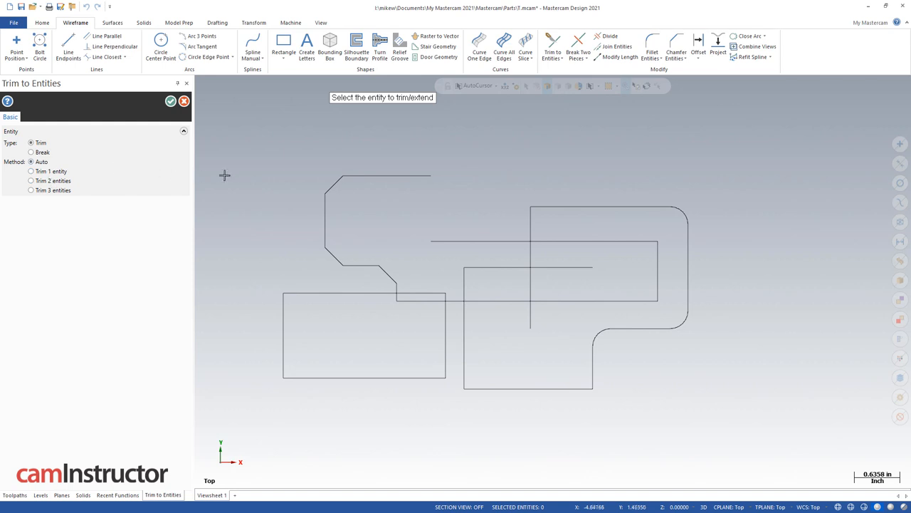
{"action": "mouse_move", "coordinate": [273, 152]}
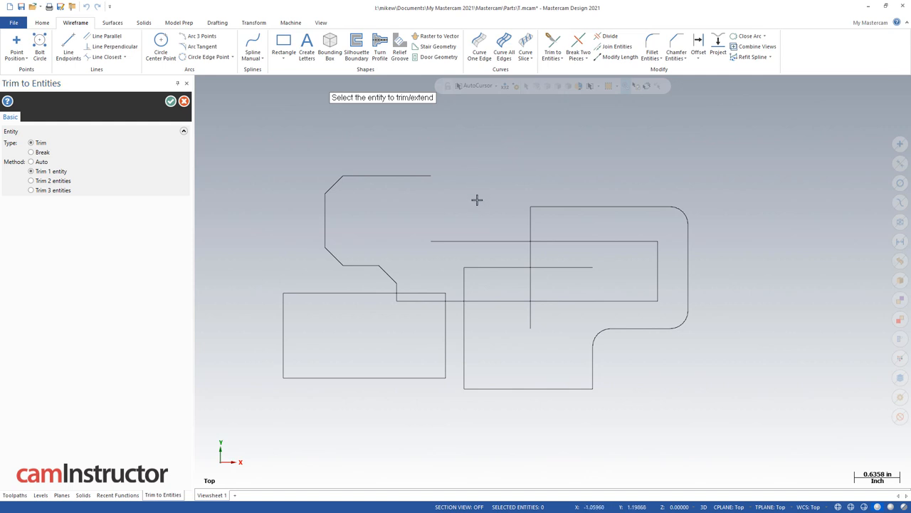
{"action": "mouse_move", "coordinate": [442, 260]}
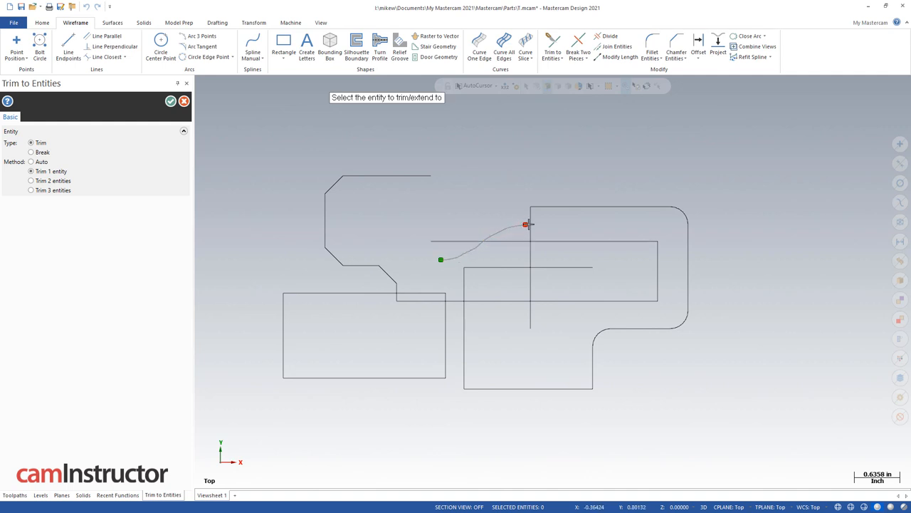
{"action": "left_click", "coordinate": [527, 224]}
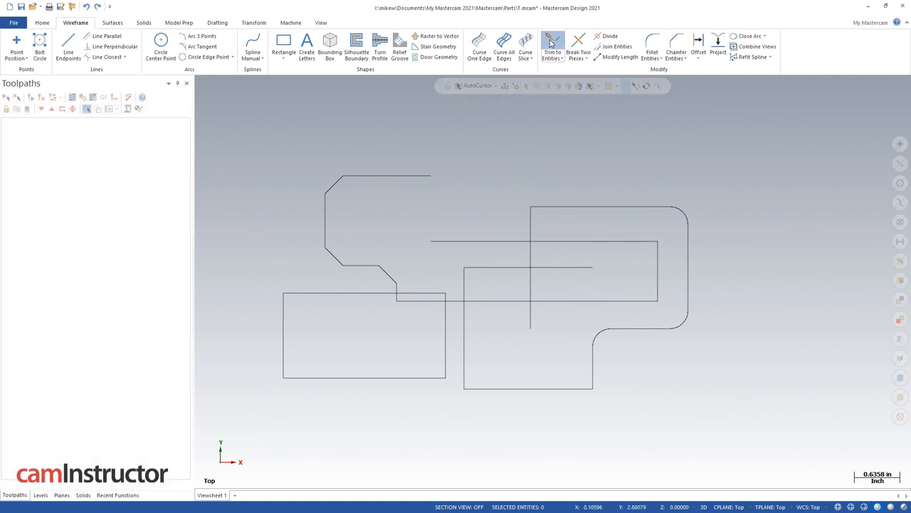
Trim crossing line pairs to each other with Trim 2 entities, cleaning the middle corners.
{"action": "left_click", "coordinate": [552, 42]}
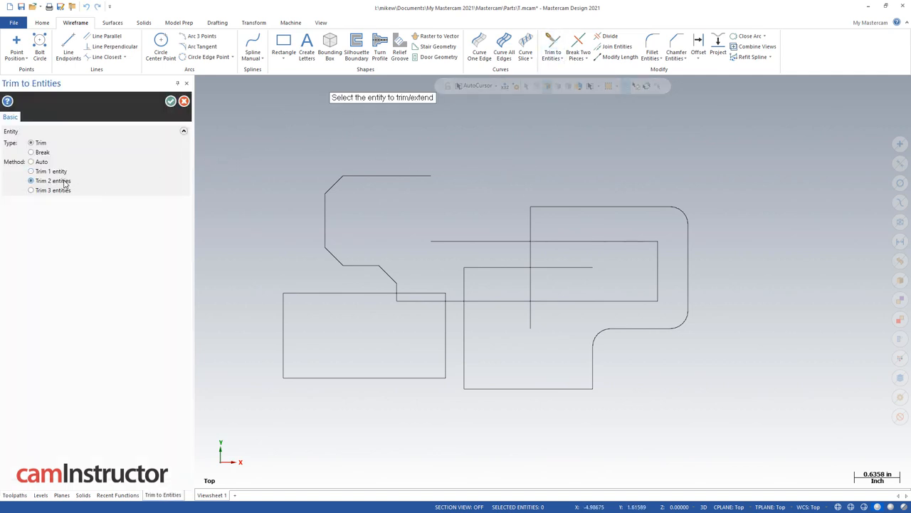
{"action": "mouse_move", "coordinate": [465, 233]}
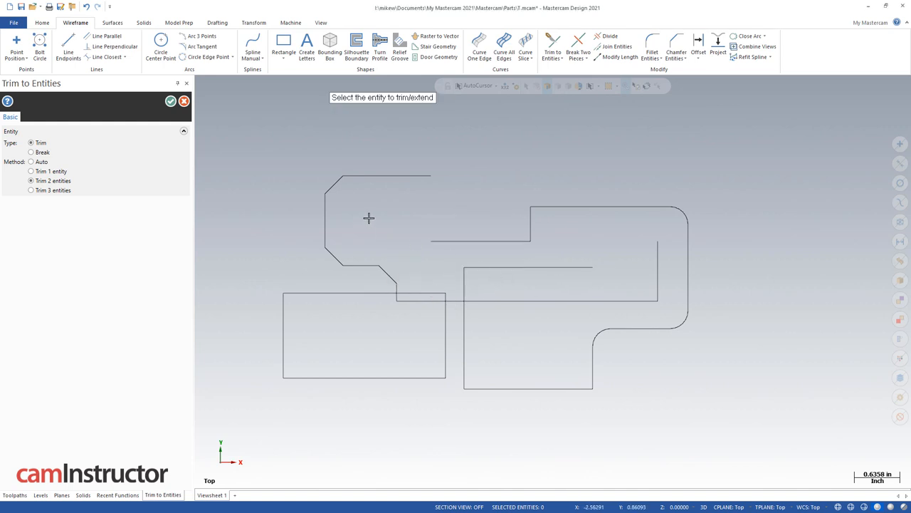
{"action": "mouse_move", "coordinate": [430, 283]}
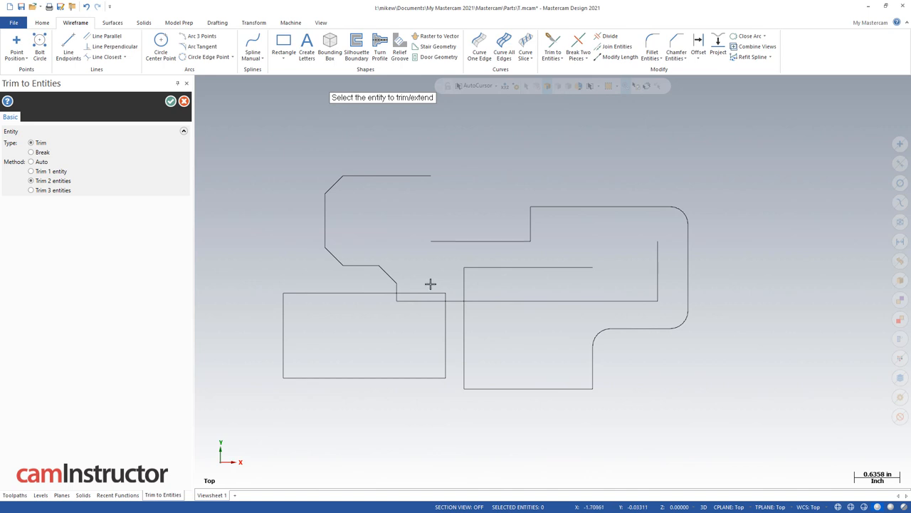
{"action": "left_click", "coordinate": [342, 206]}
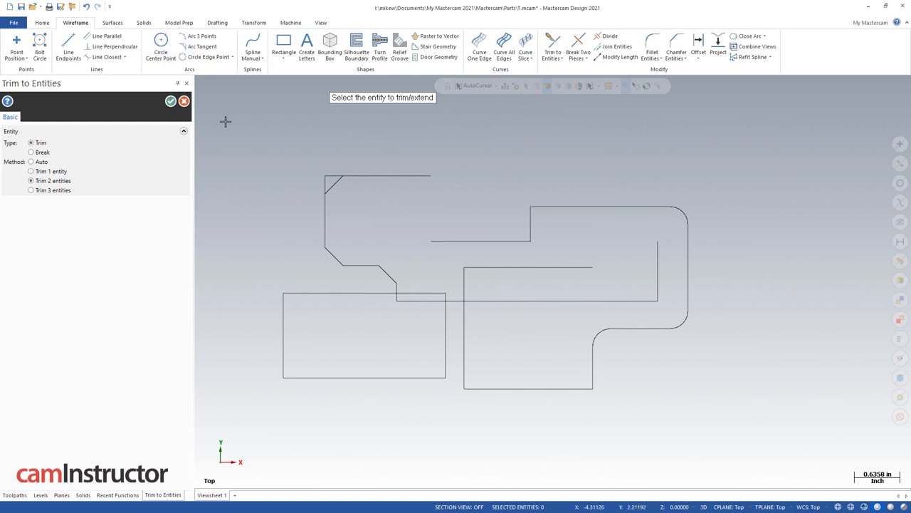
{"action": "left_click", "coordinate": [171, 101]}
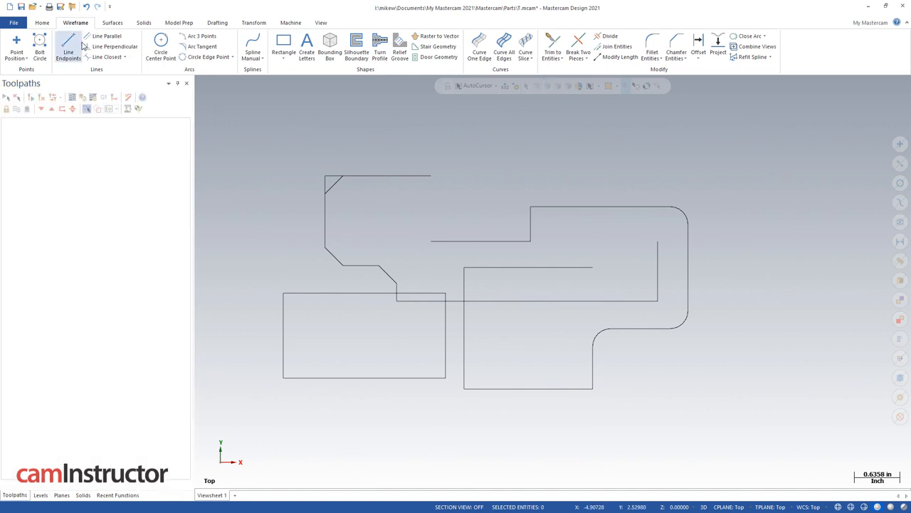
Trim the slanted, vertical and top upper-right lines together with Trim 3 entities.
{"action": "left_click", "coordinate": [68, 45]}
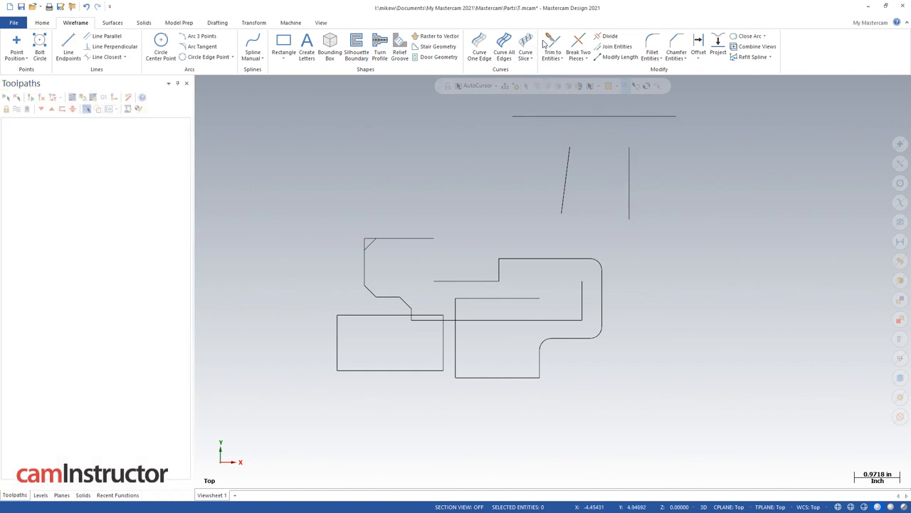
{"action": "left_click", "coordinate": [552, 43]}
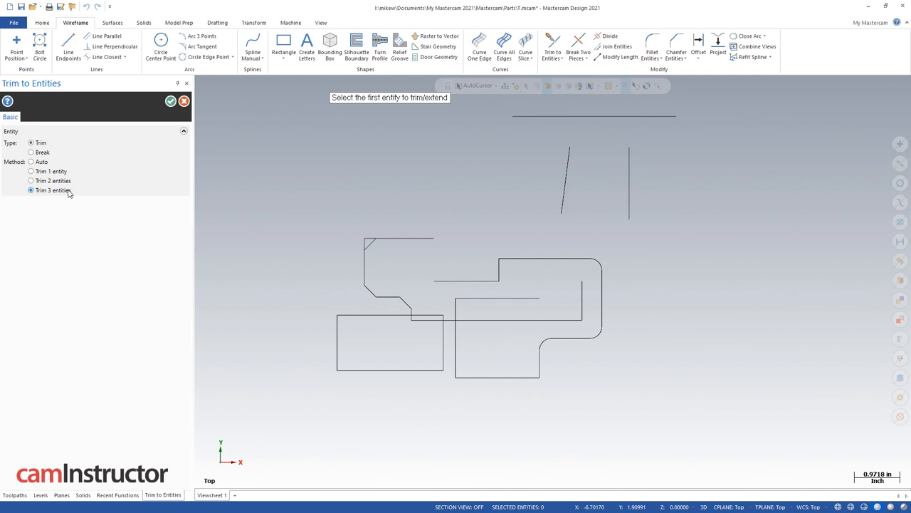
{"action": "mouse_move", "coordinate": [544, 185]}
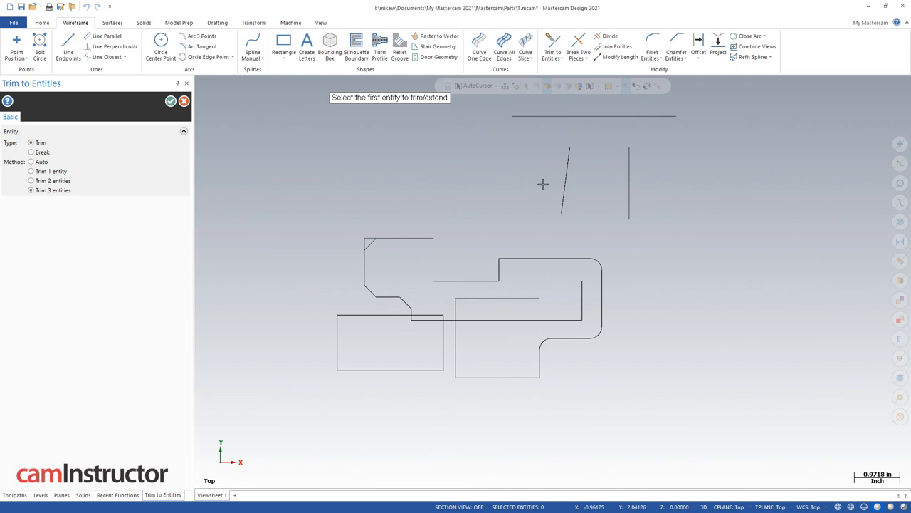
{"action": "left_click", "coordinate": [567, 182]}
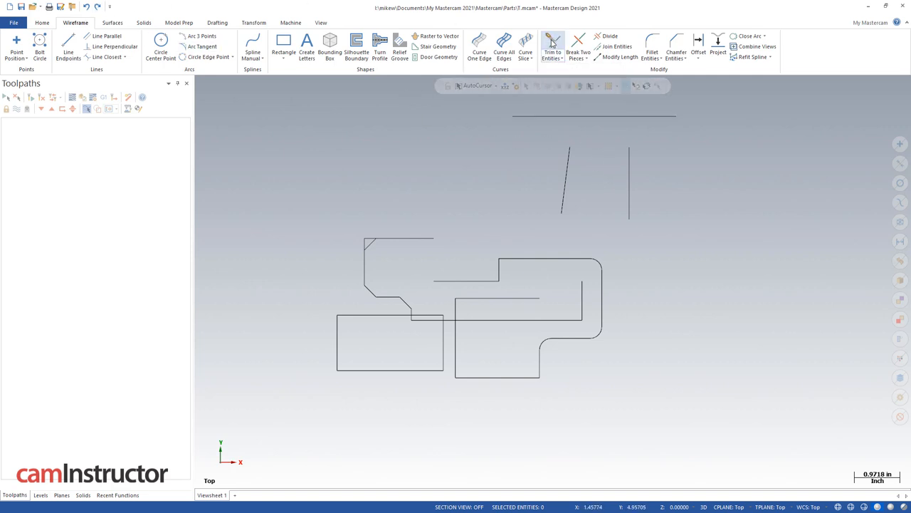
{"action": "left_click", "coordinate": [556, 46]}
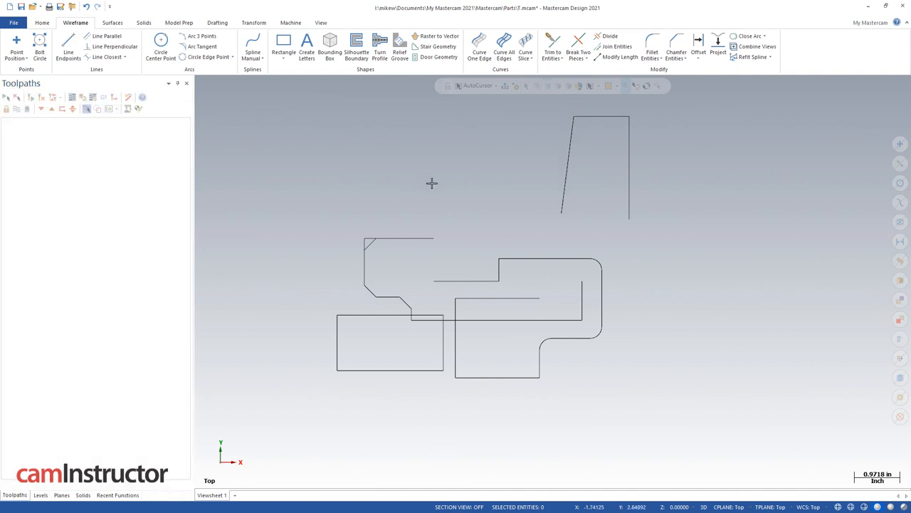
{"action": "mouse_move", "coordinate": [609, 40]}
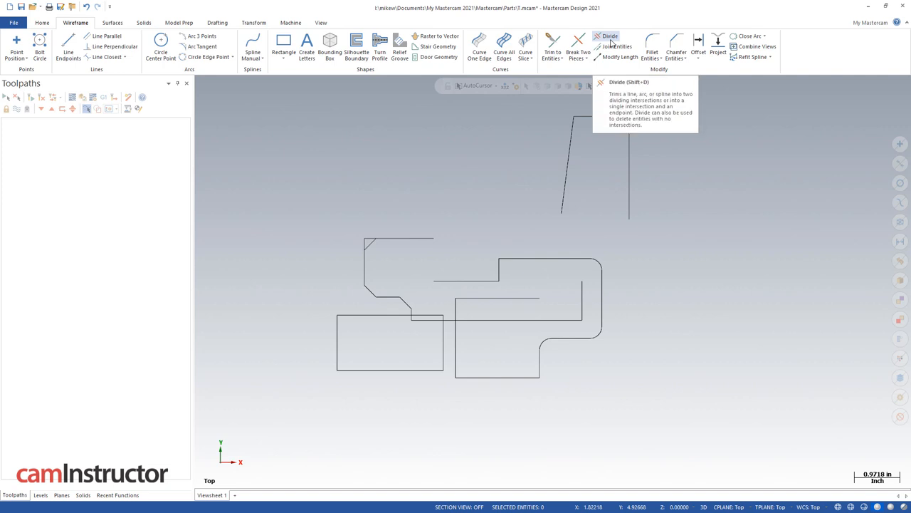